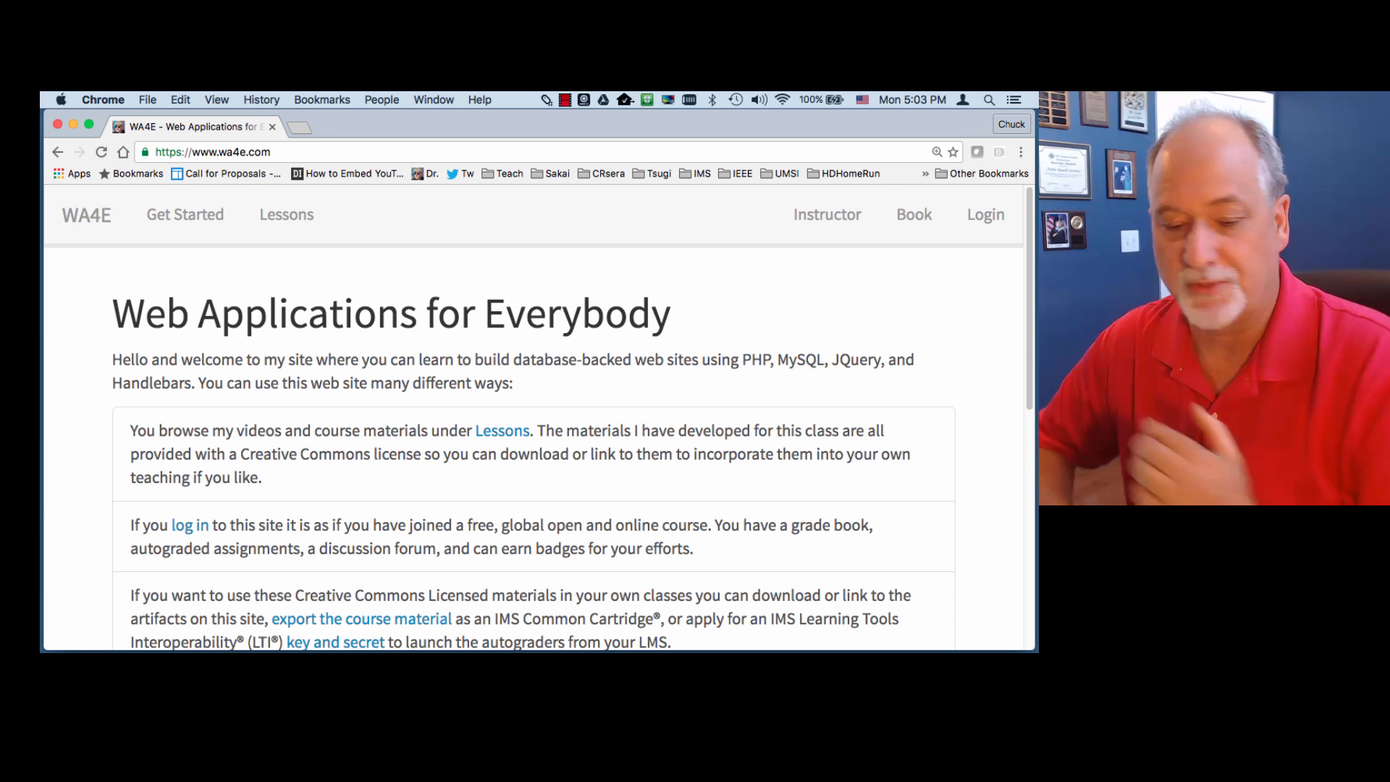
{"action": "mouse_move", "coordinate": [680, 443]}
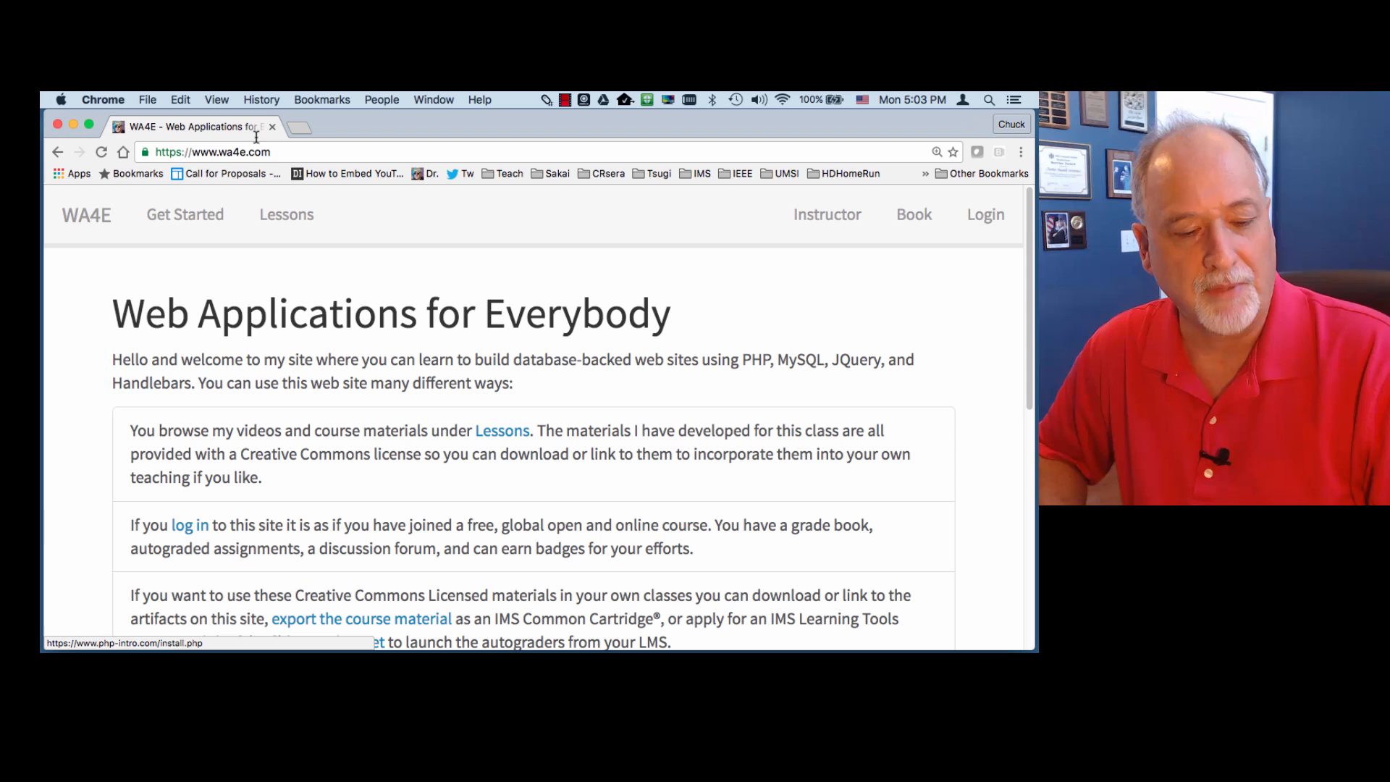
Open the Introduction to SQL lesson and read its assignment specification
{"action": "left_click", "coordinate": [286, 214]}
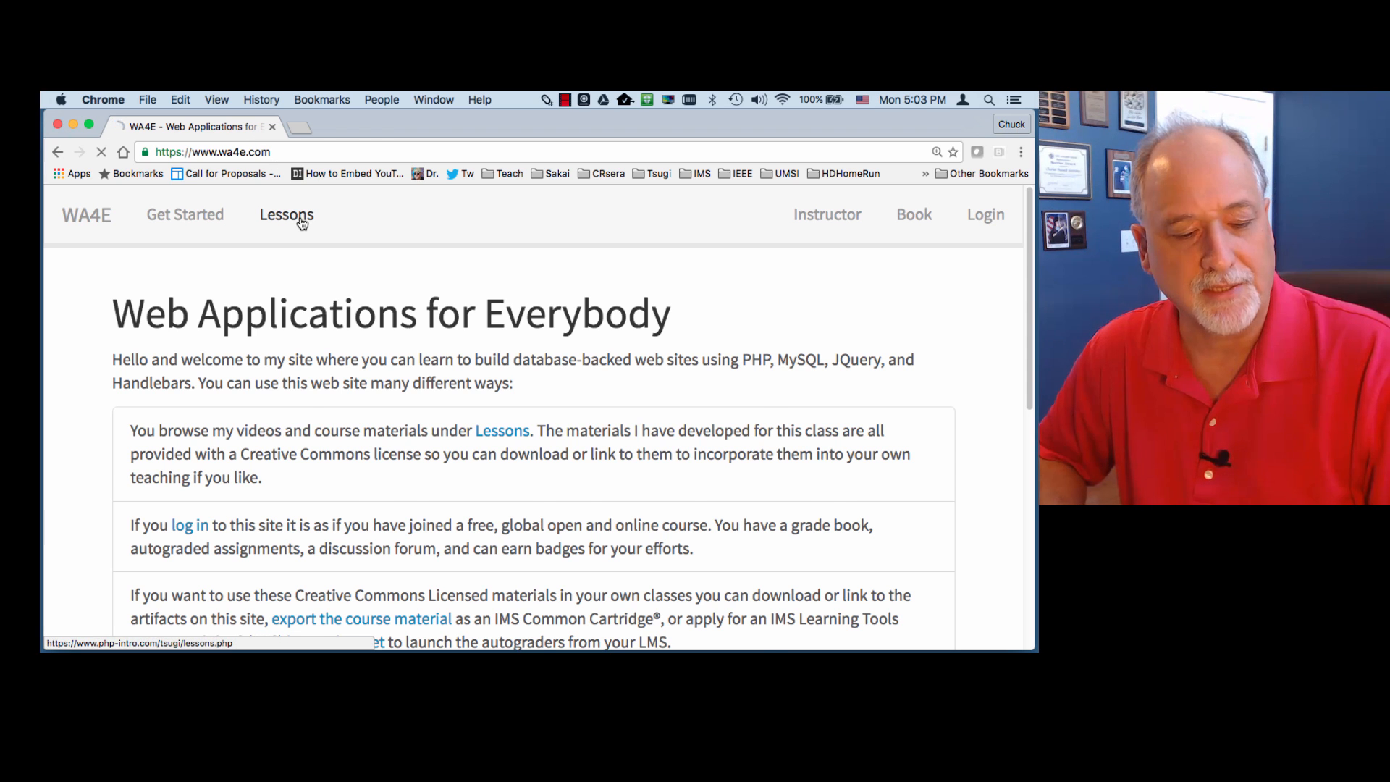
{"action": "left_click", "coordinate": [286, 214]}
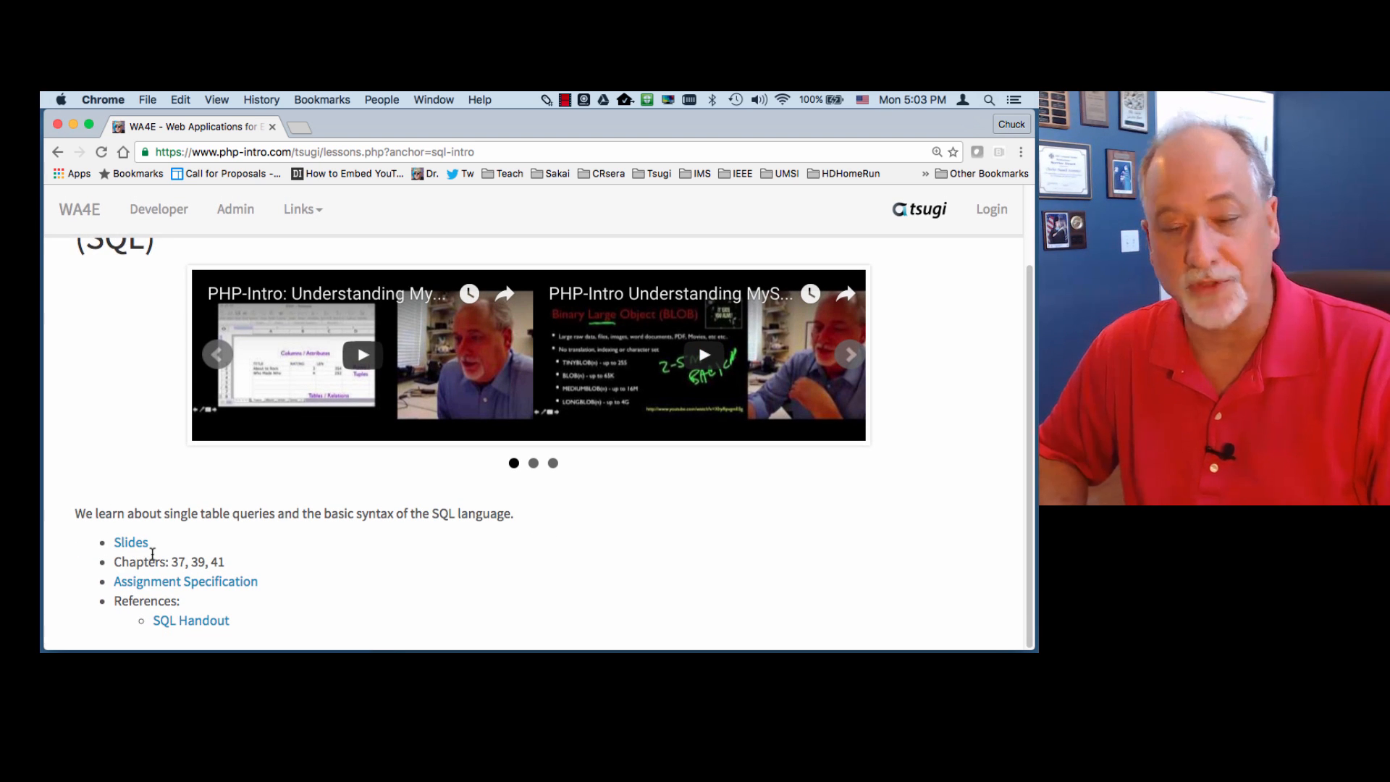
{"action": "mouse_move", "coordinate": [186, 581]}
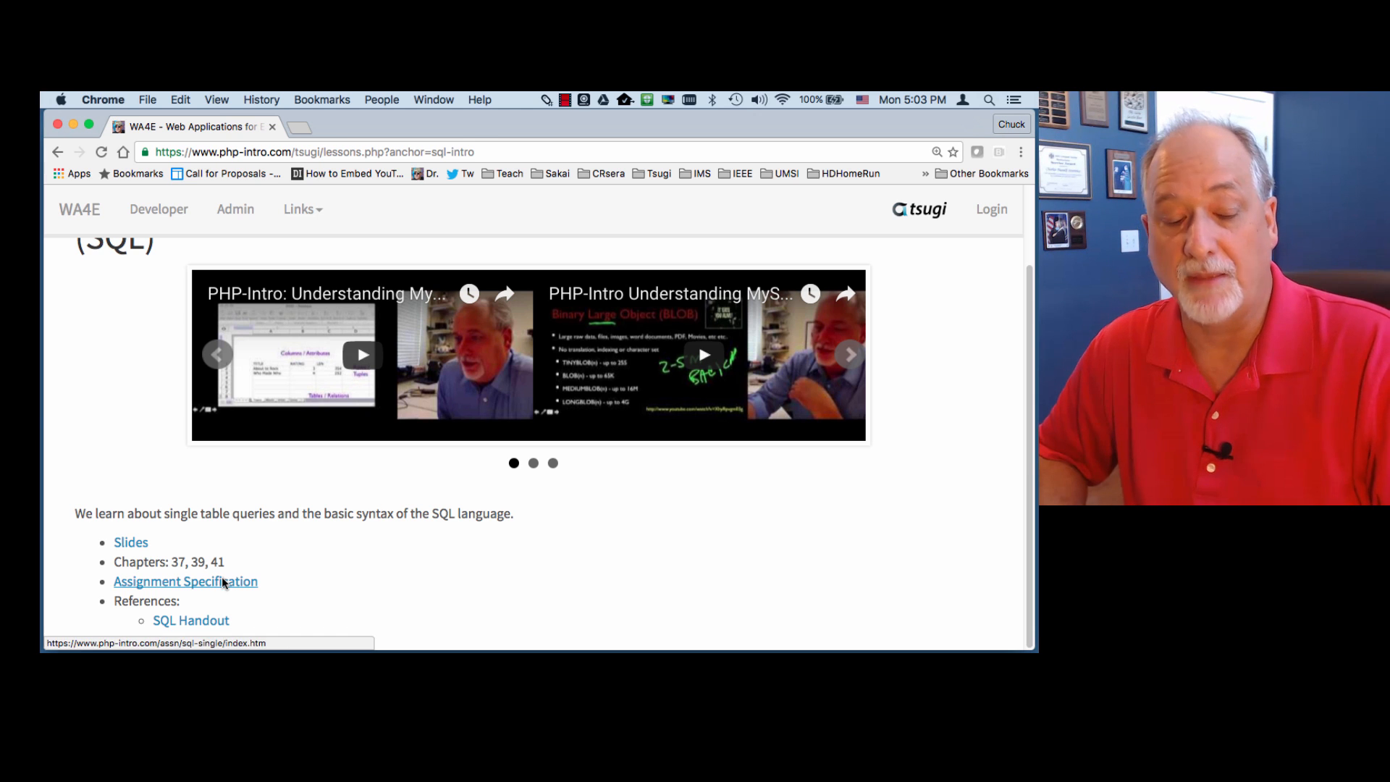
{"action": "left_click", "coordinate": [185, 580]}
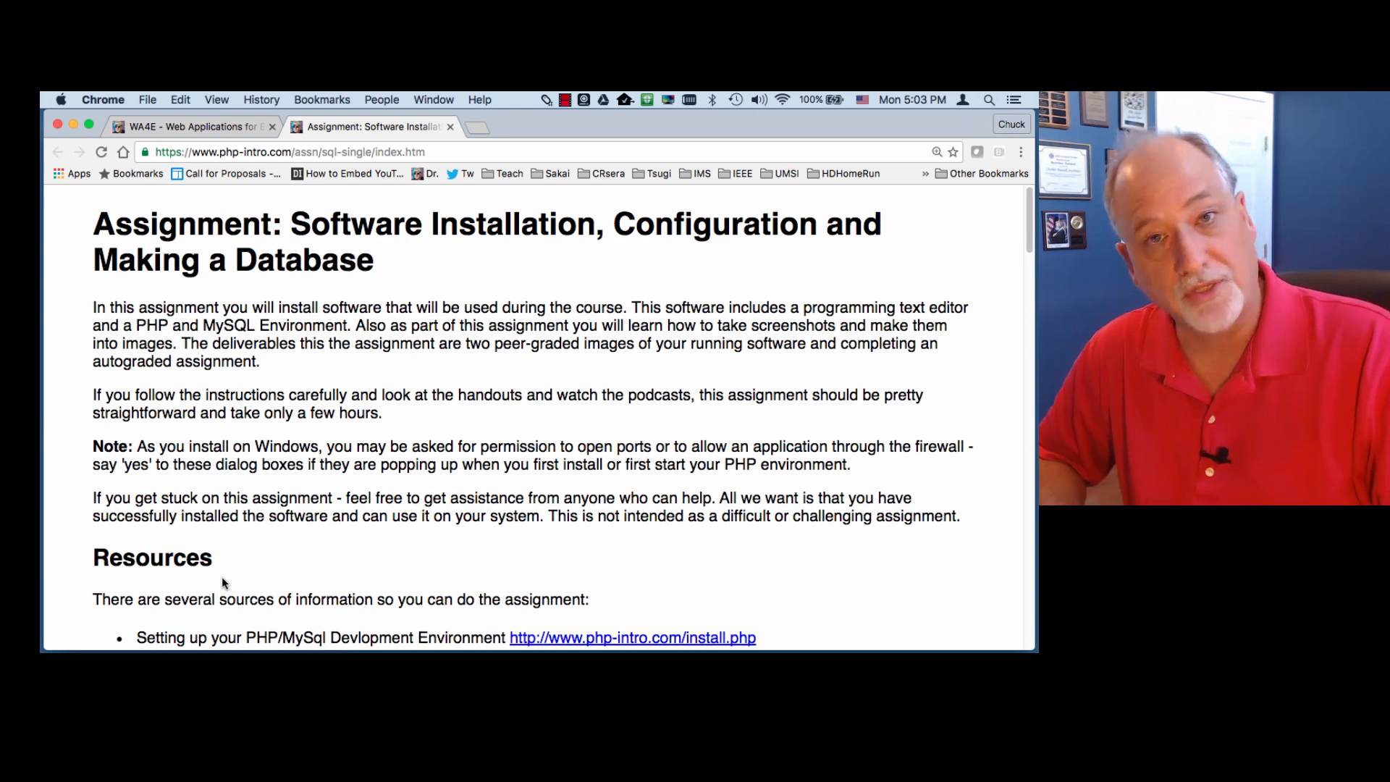
{"action": "scroll", "scroll_direction": "down", "scroll_amount": 3}
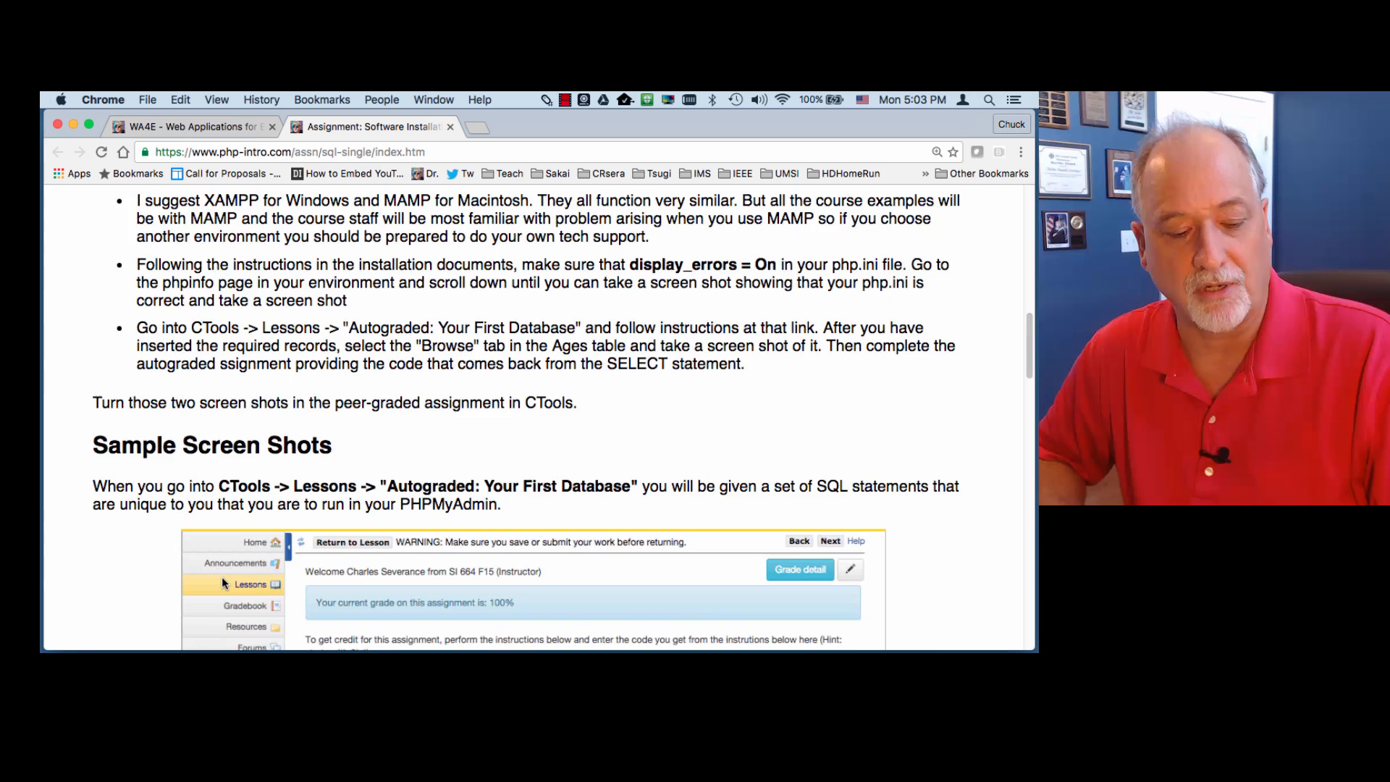
{"action": "scroll", "scroll_direction": "up", "scroll_amount": 3}
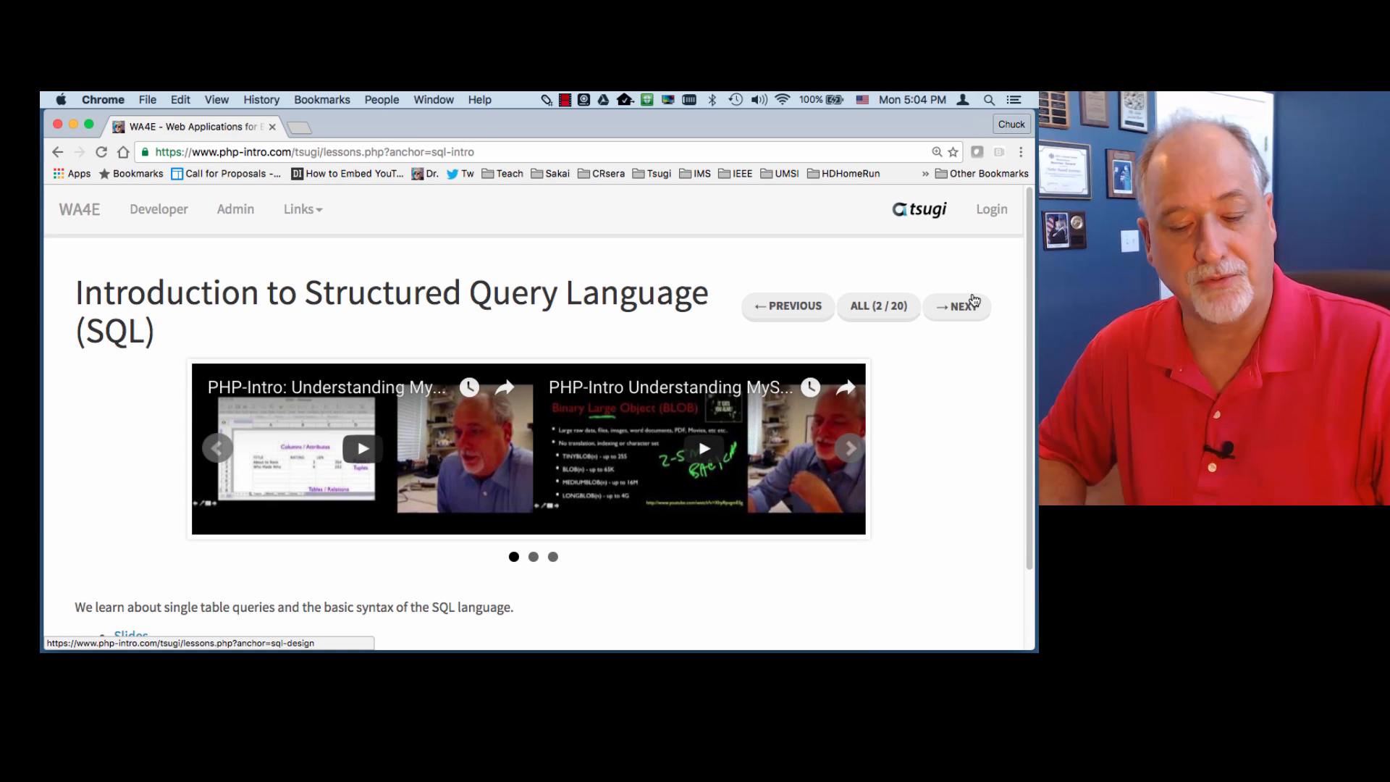
Advance through the Database Design and Dynamic Web Content lessons, then return to the WA4E home page
{"action": "left_click", "coordinate": [957, 305]}
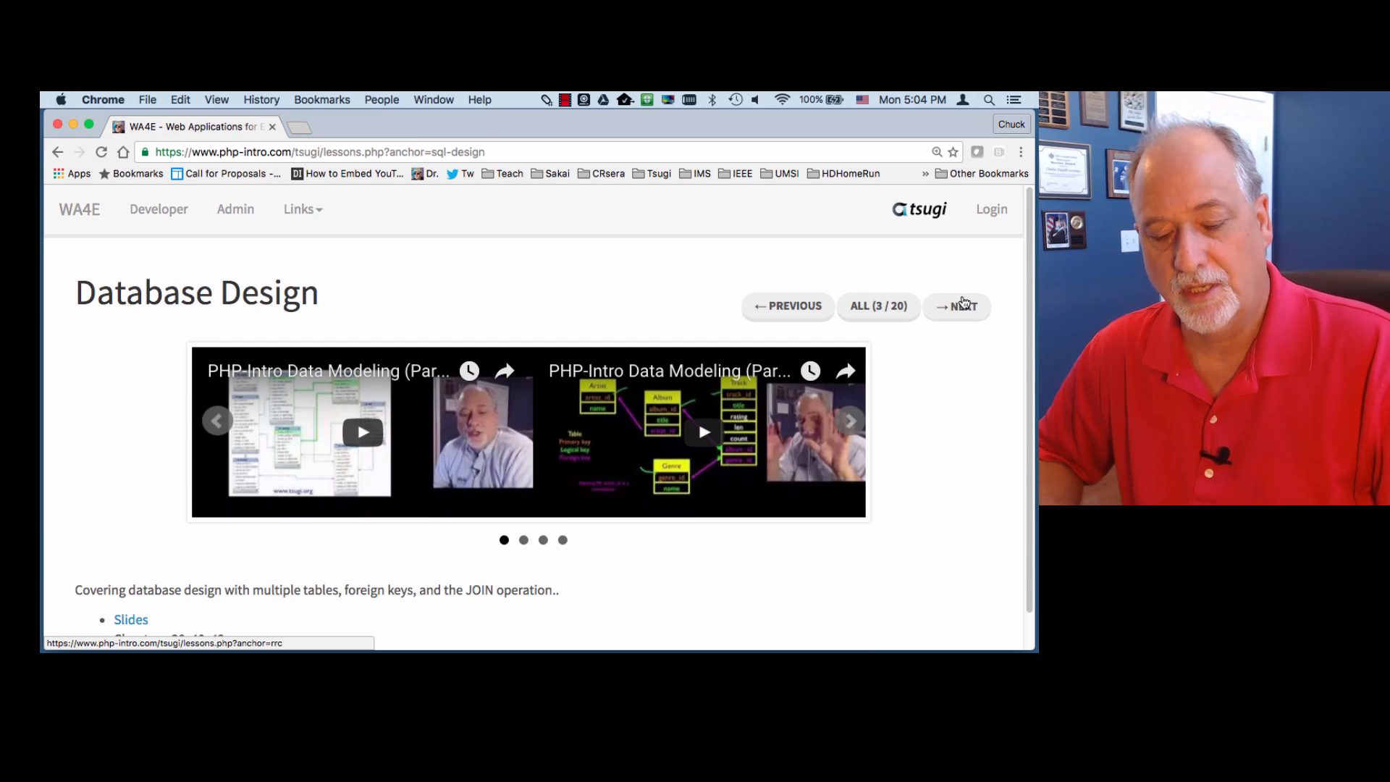
{"action": "left_click", "coordinate": [956, 306]}
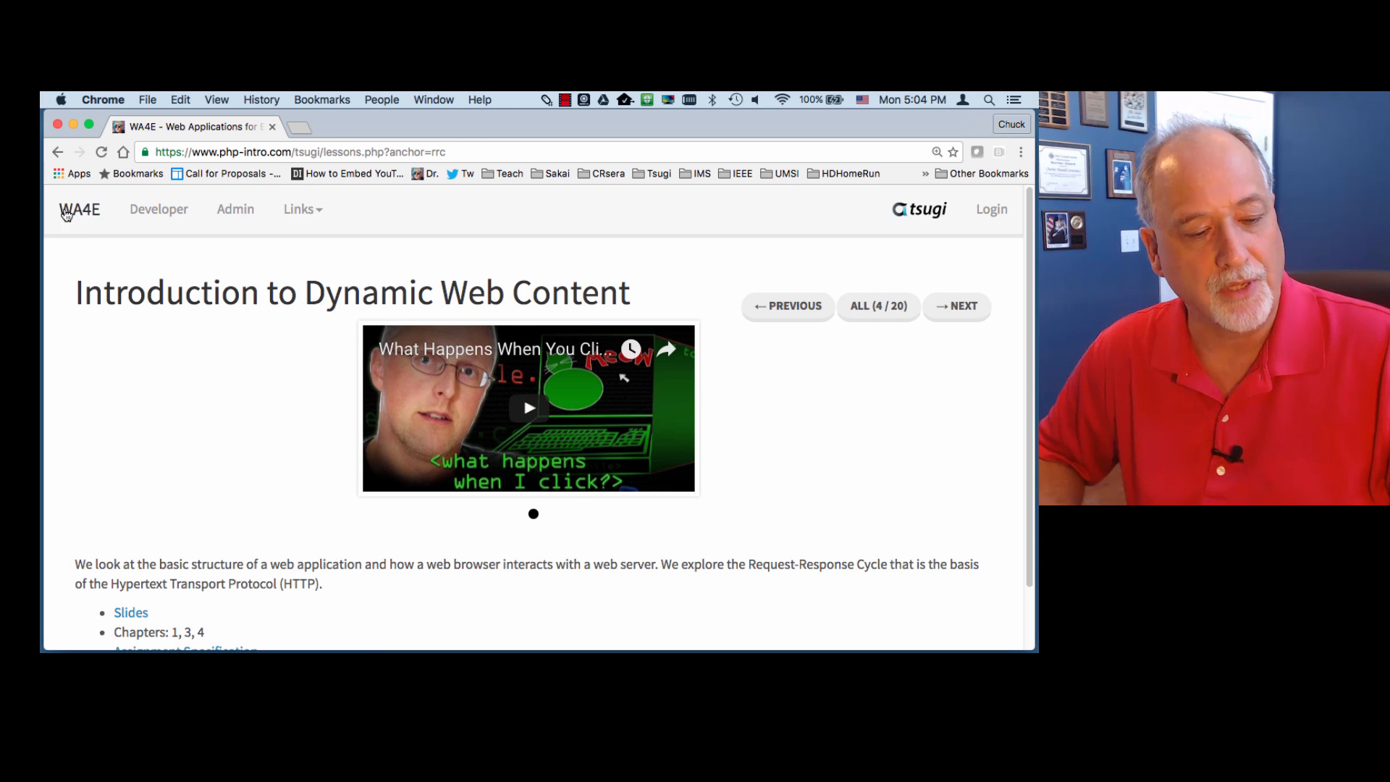
{"action": "left_click", "coordinate": [80, 210]}
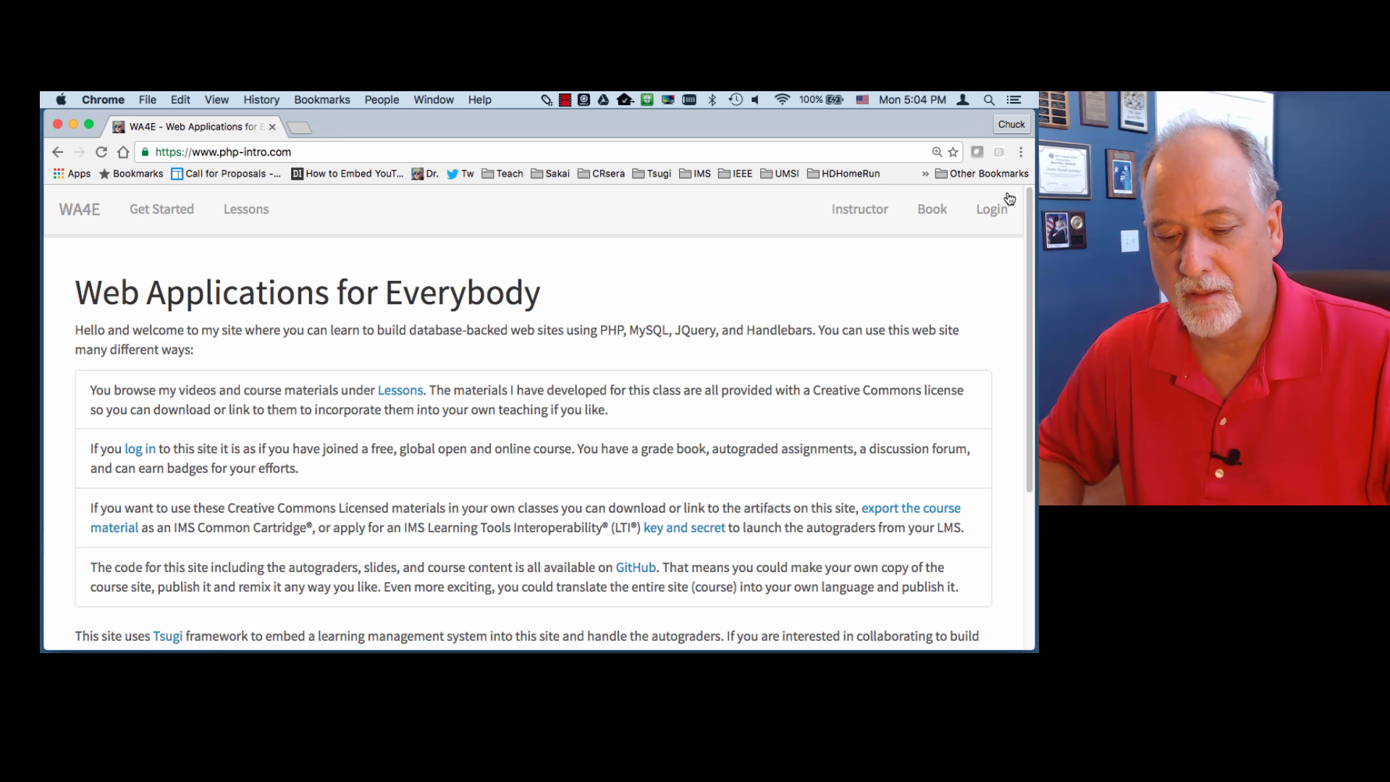
Log in with a Google account and view the course Assignments list
{"action": "left_click", "coordinate": [992, 210]}
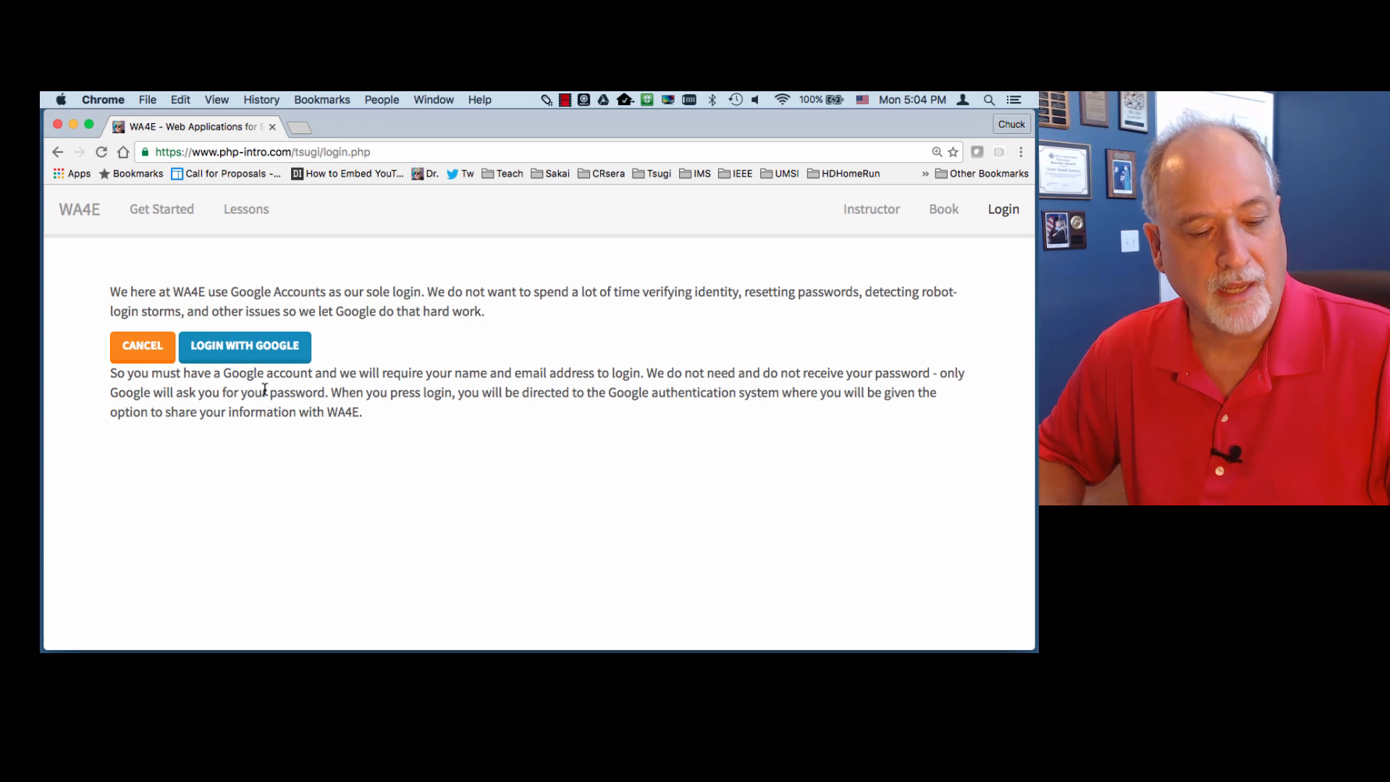
{"action": "left_click", "coordinate": [244, 346]}
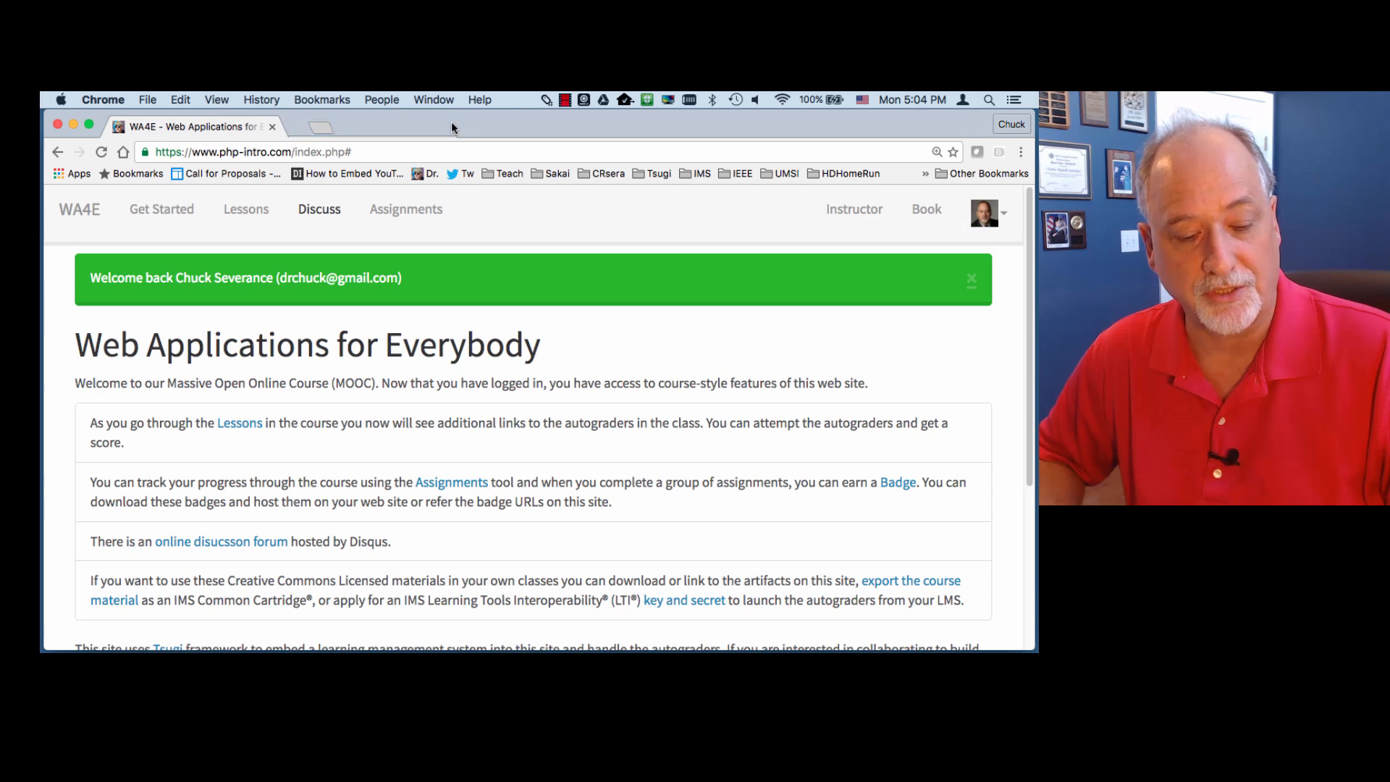
{"action": "left_click", "coordinate": [406, 209]}
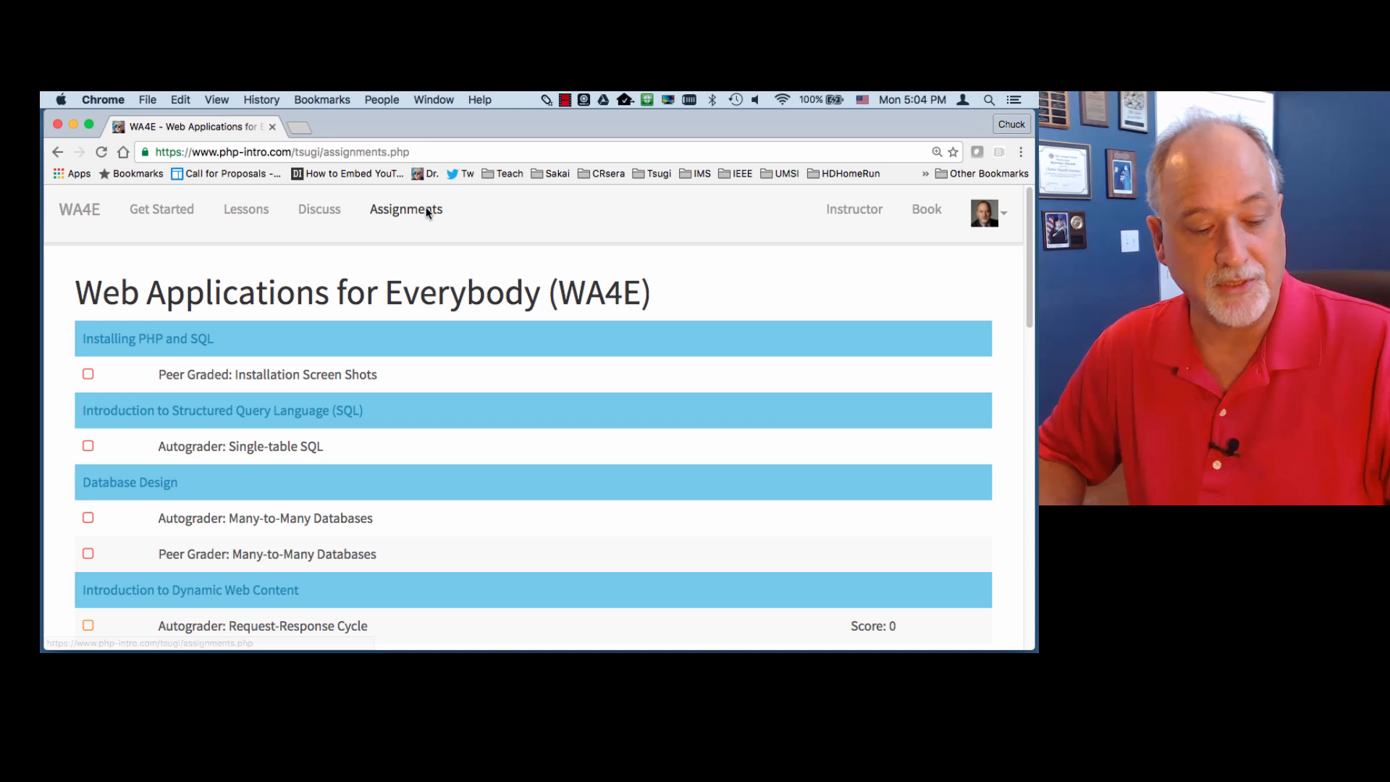
Scroll through the full Assignments list, then open the Lessons overview
{"action": "scroll", "scroll_direction": "down", "scroll_amount": 3}
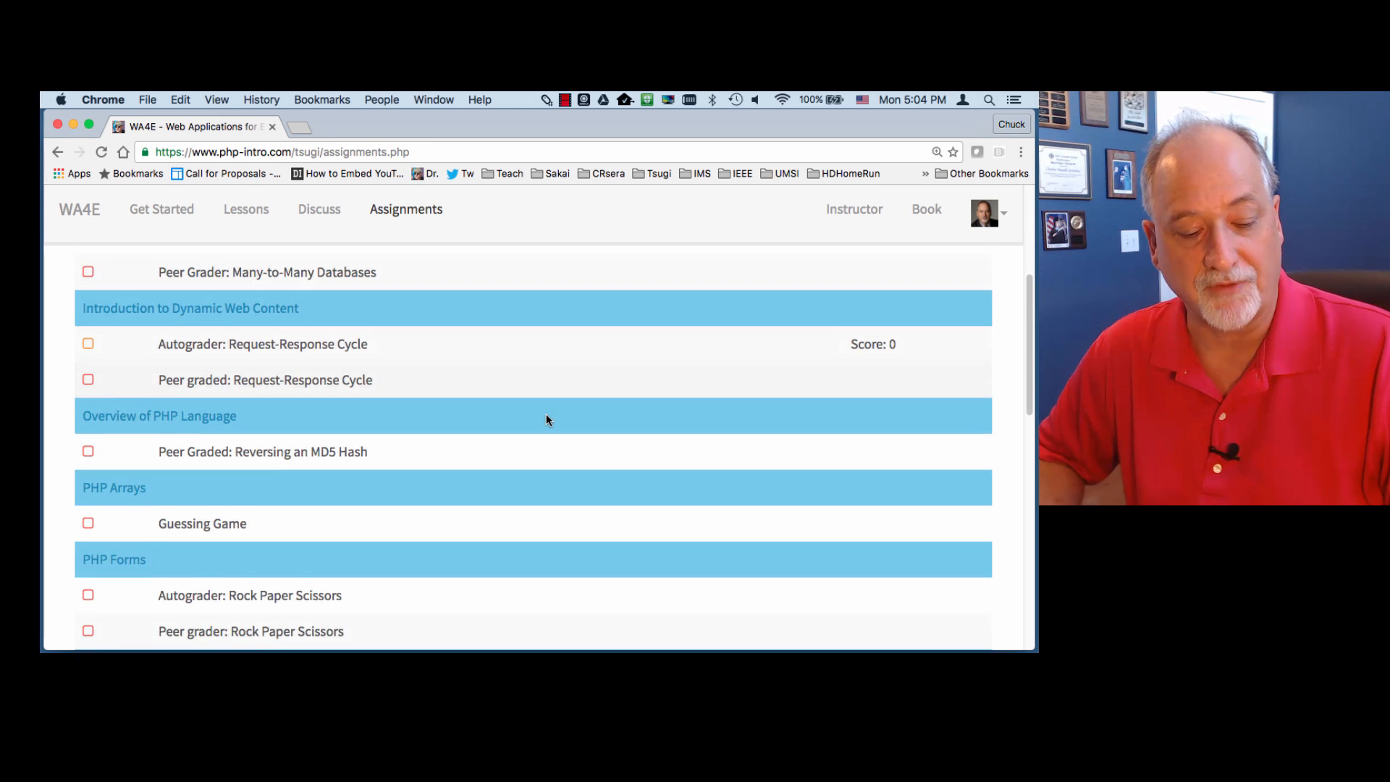
{"action": "scroll", "scroll_direction": "up", "scroll_amount": 3}
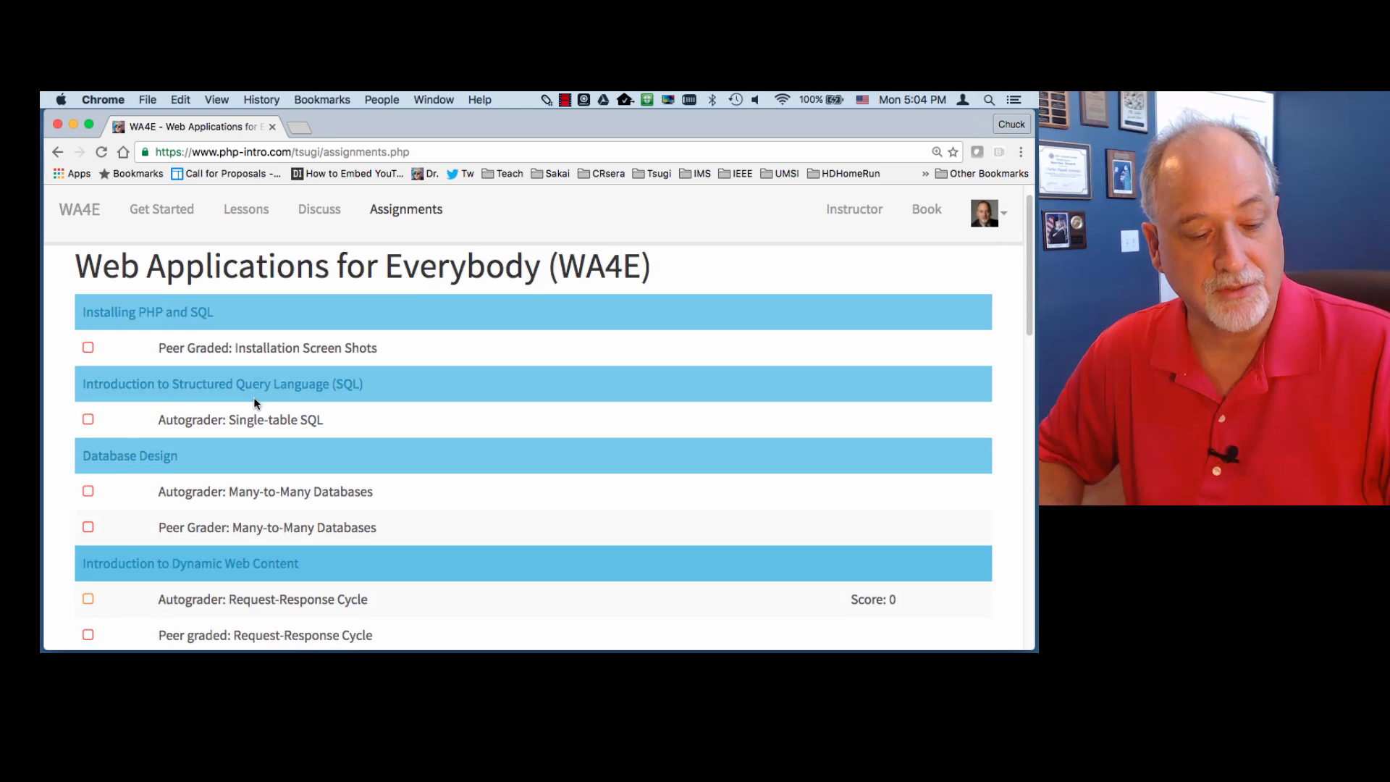
{"action": "scroll", "scroll_direction": "down", "scroll_amount": 3}
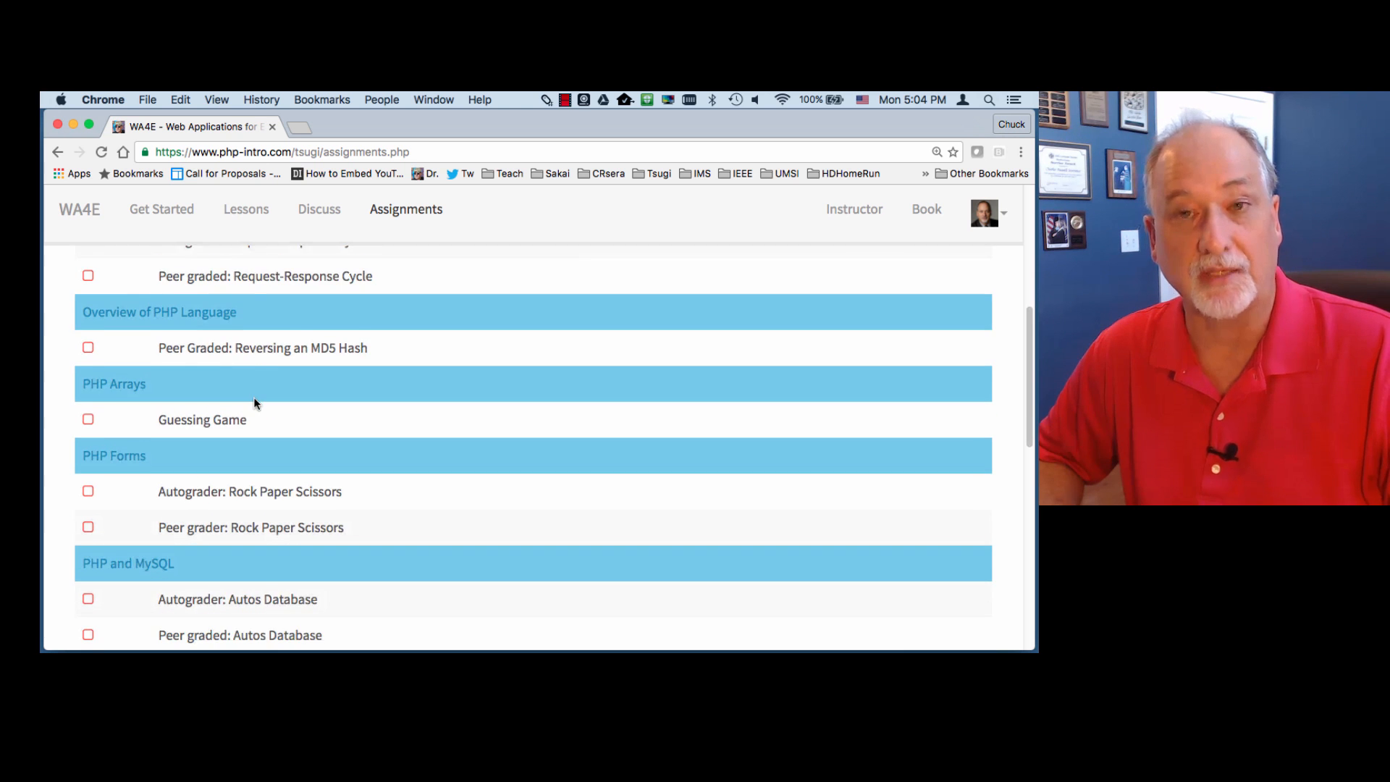
{"action": "scroll", "scroll_direction": "down", "scroll_amount": 3}
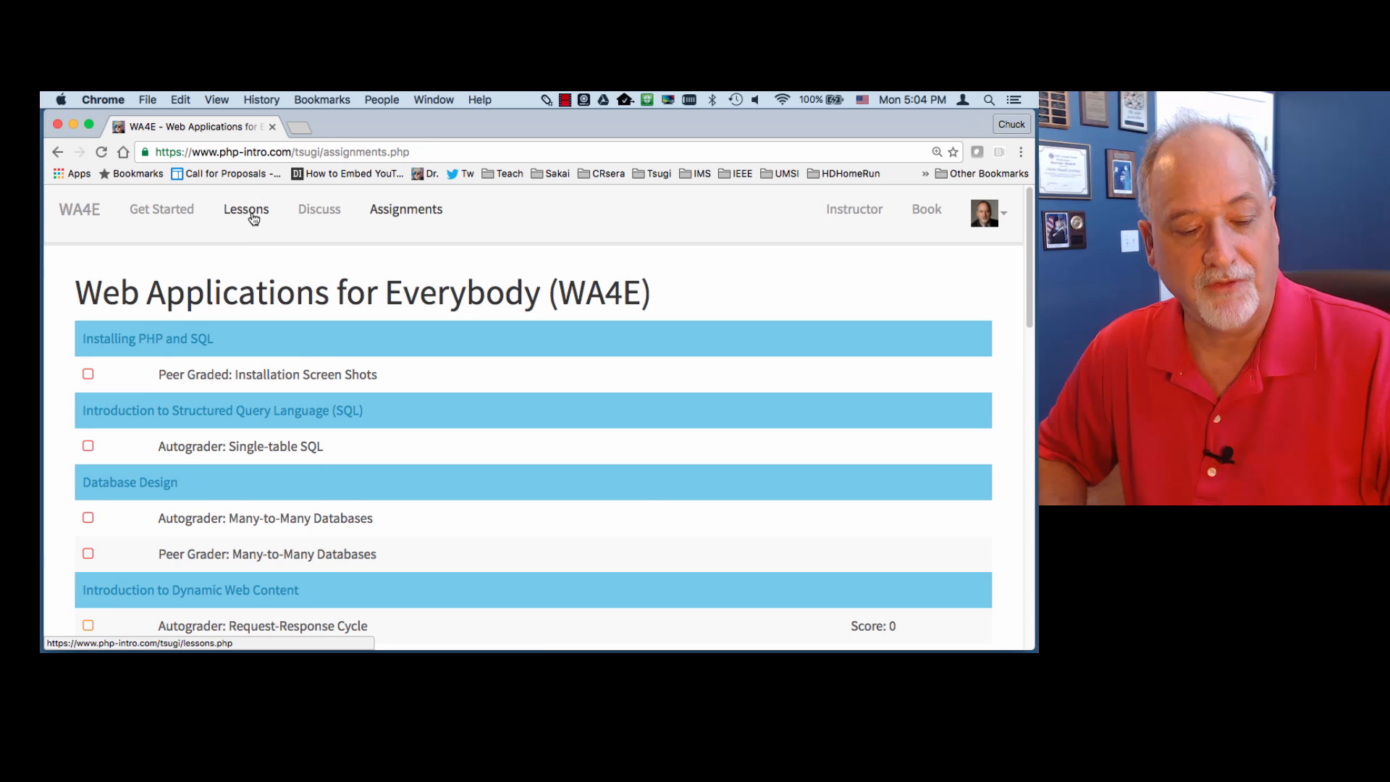
{"action": "left_click", "coordinate": [246, 210]}
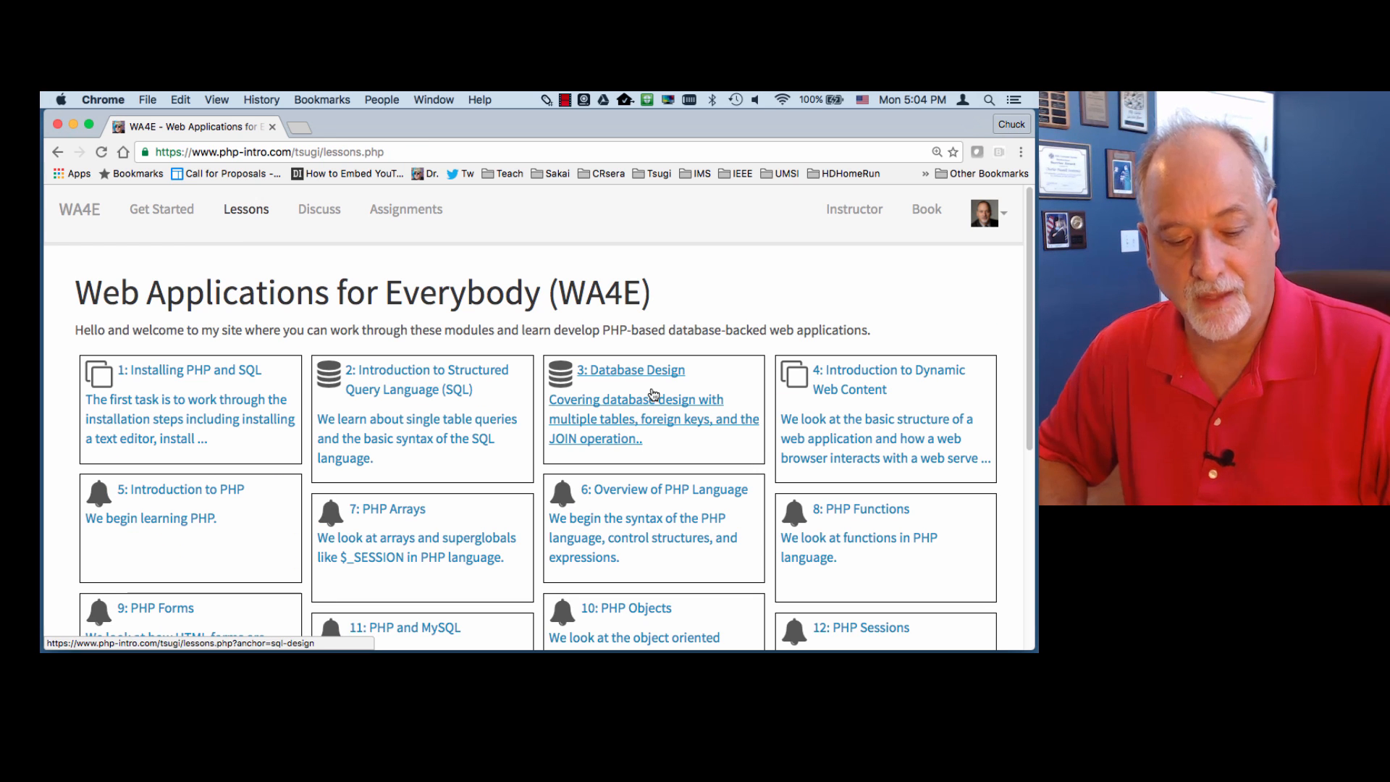
From the Dynamic Web Content lesson, launch the Request-Response Cycle autograder and scroll its page
{"action": "left_click", "coordinate": [877, 379]}
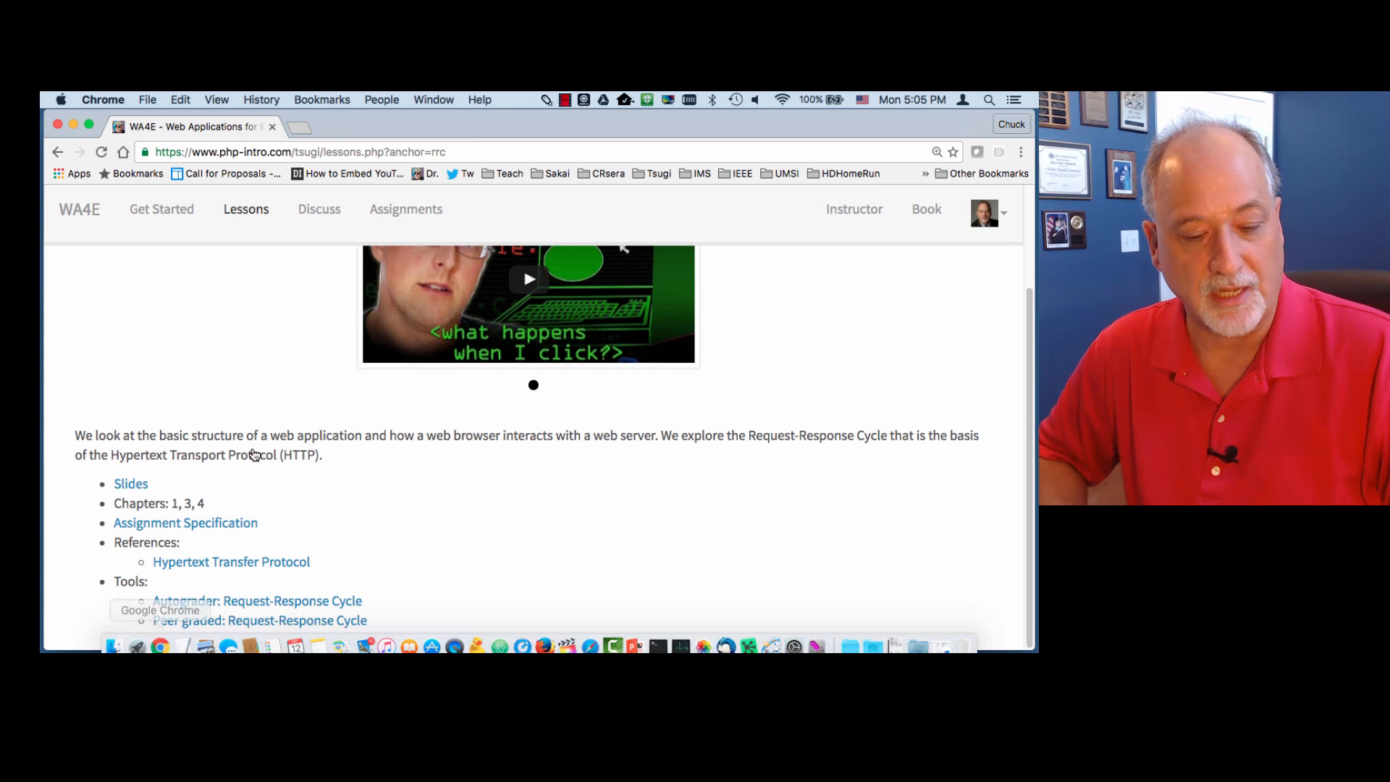
{"action": "mouse_move", "coordinate": [185, 521]}
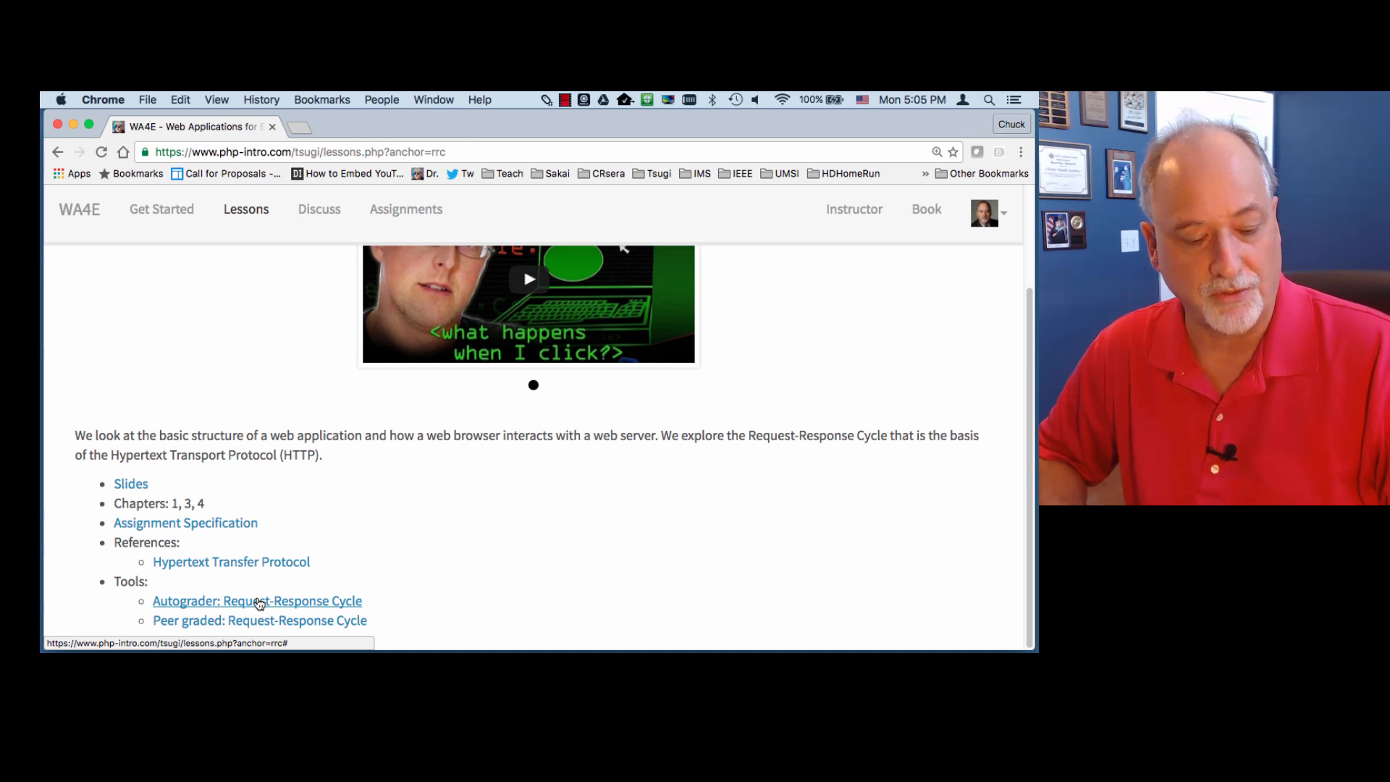
{"action": "left_click", "coordinate": [257, 601]}
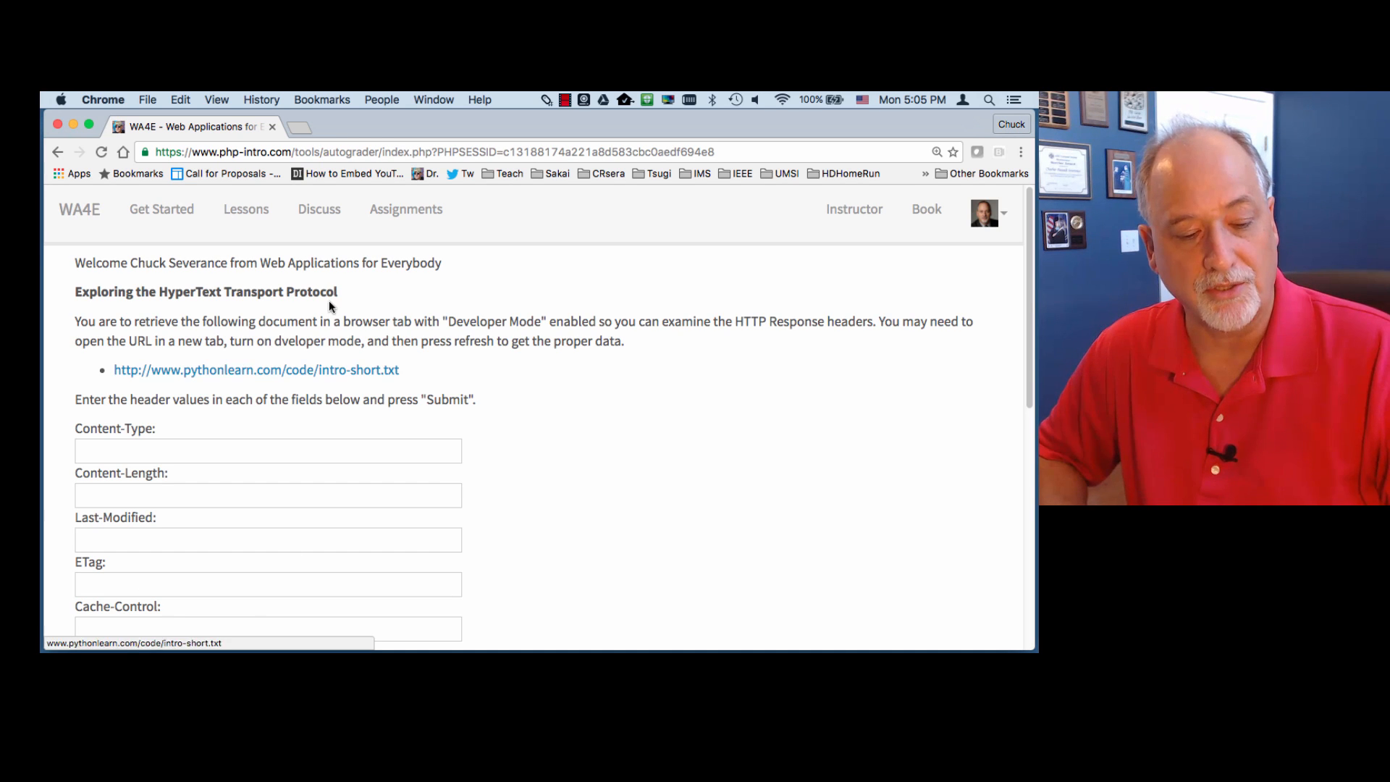
{"action": "scroll", "scroll_direction": "down", "scroll_amount": 3}
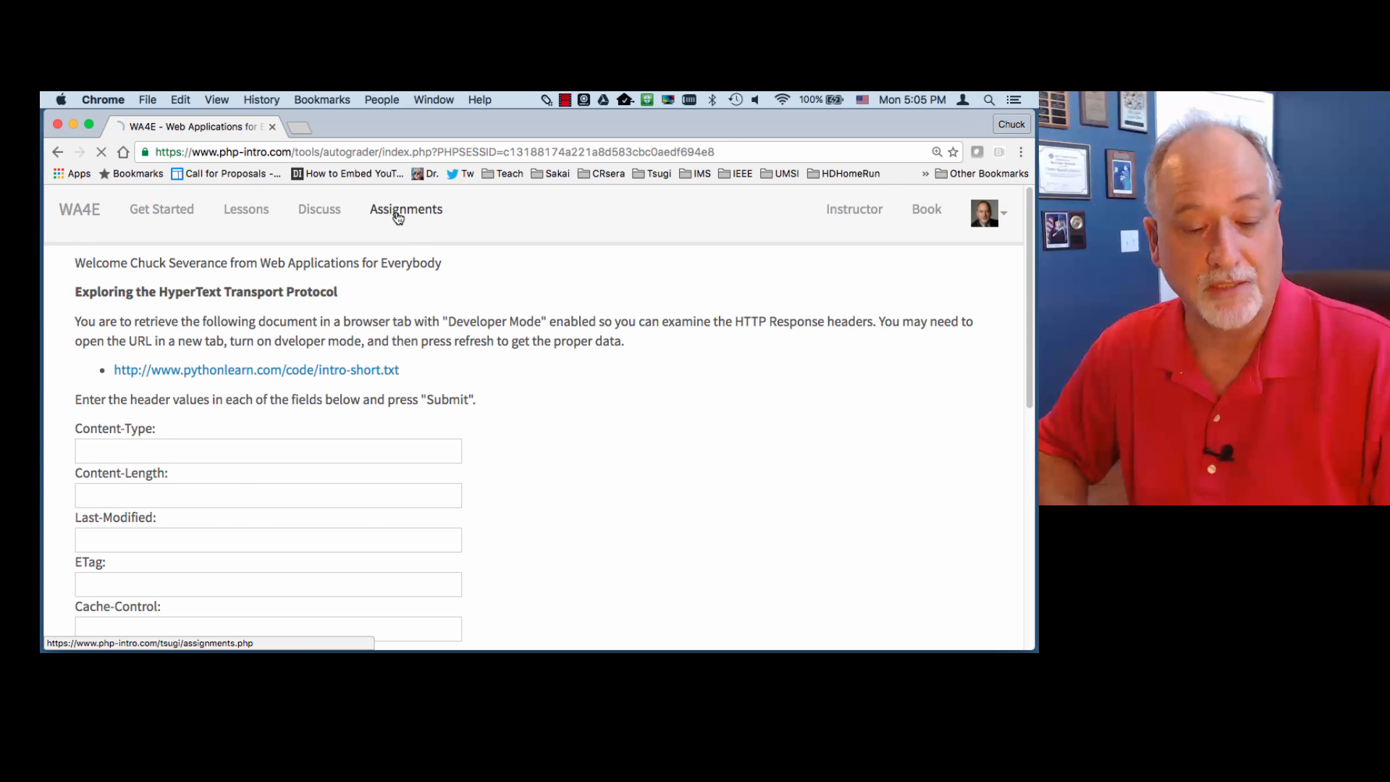
From the Database Design lesson, open the Many-to-Many Databases peer grader
{"action": "left_click", "coordinate": [406, 209]}
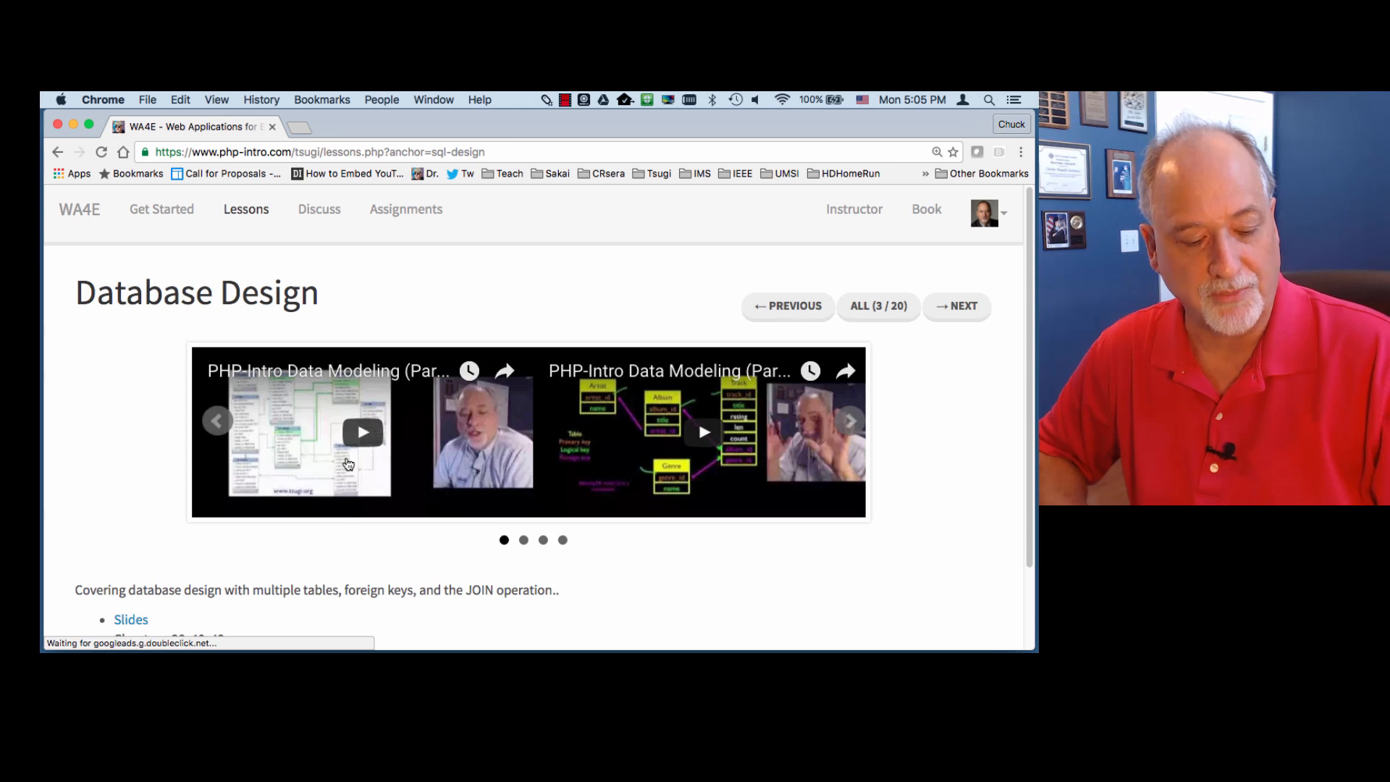
{"action": "scroll", "scroll_direction": "down", "scroll_amount": 3}
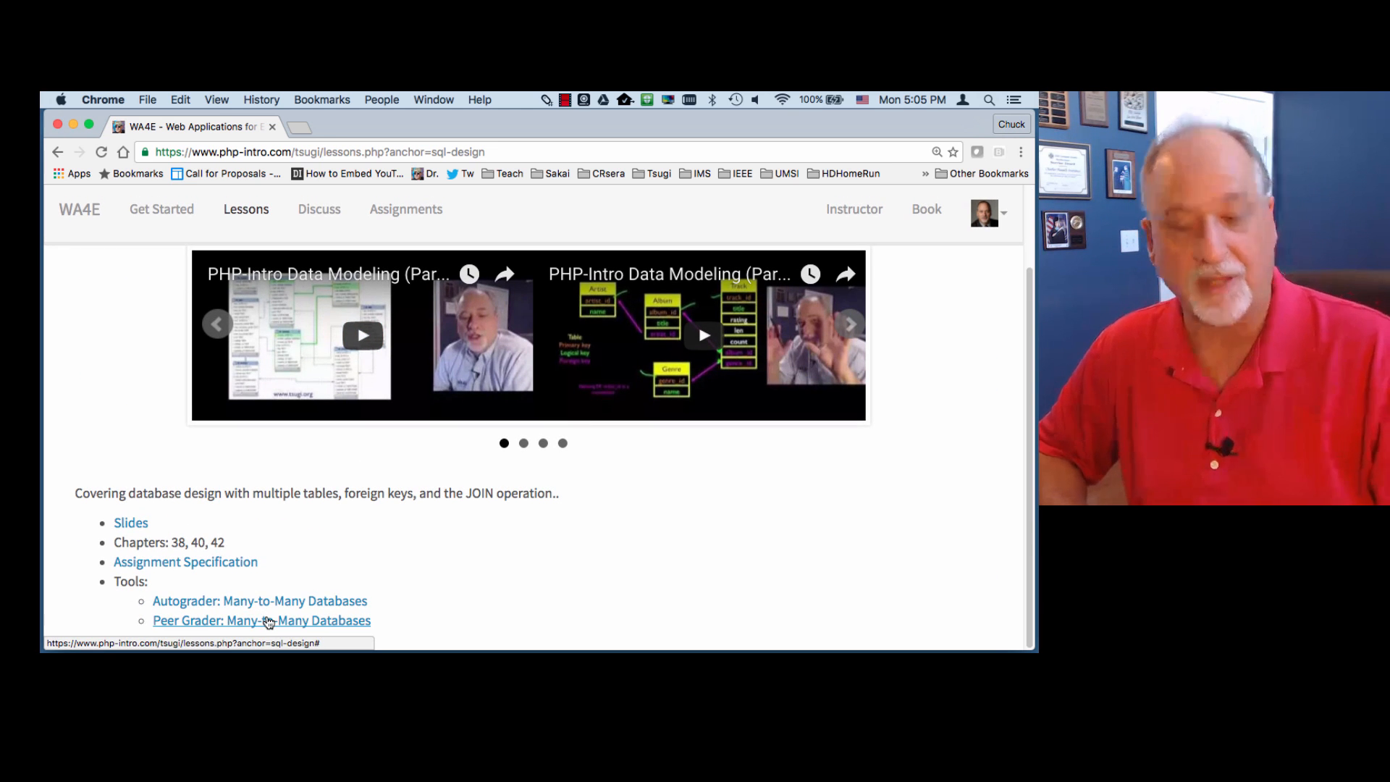
{"action": "left_click", "coordinate": [261, 620]}
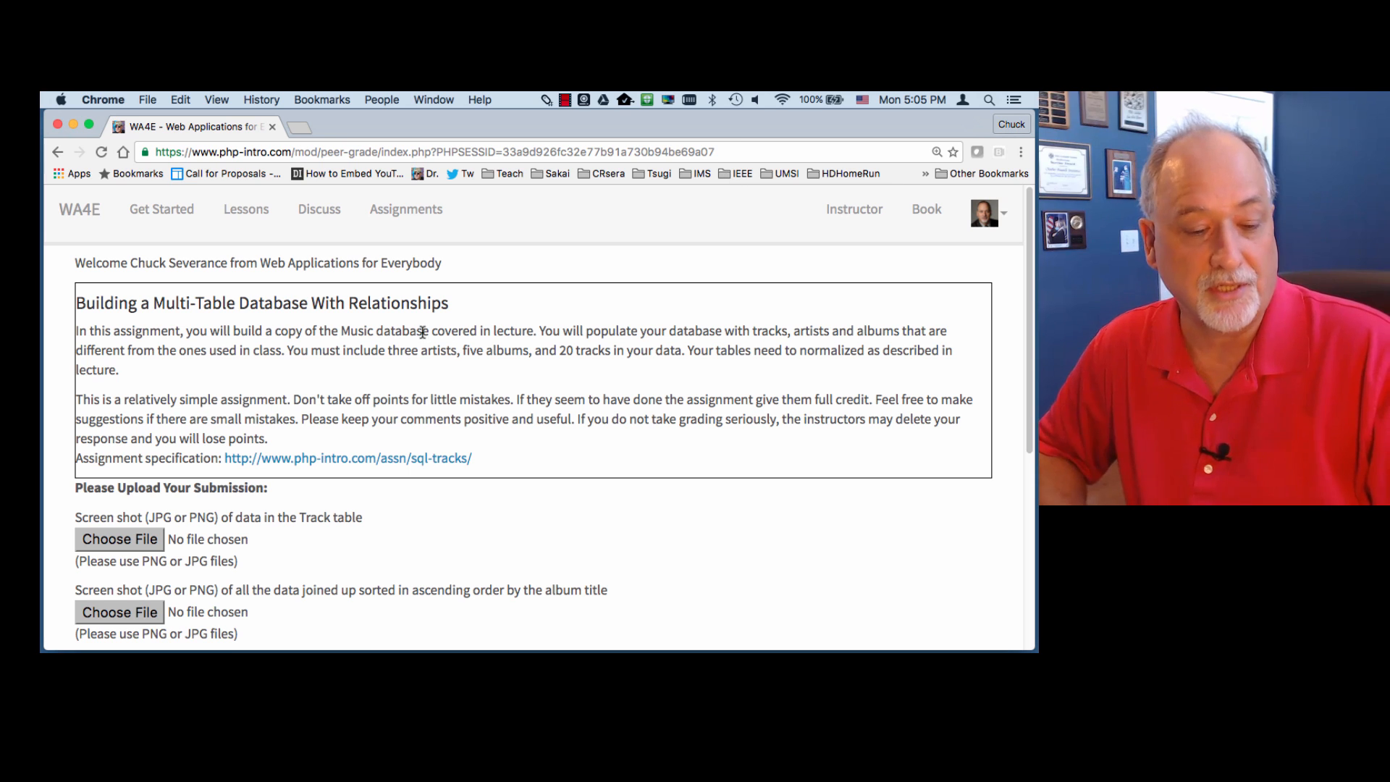
{"action": "mouse_move", "coordinate": [245, 213]}
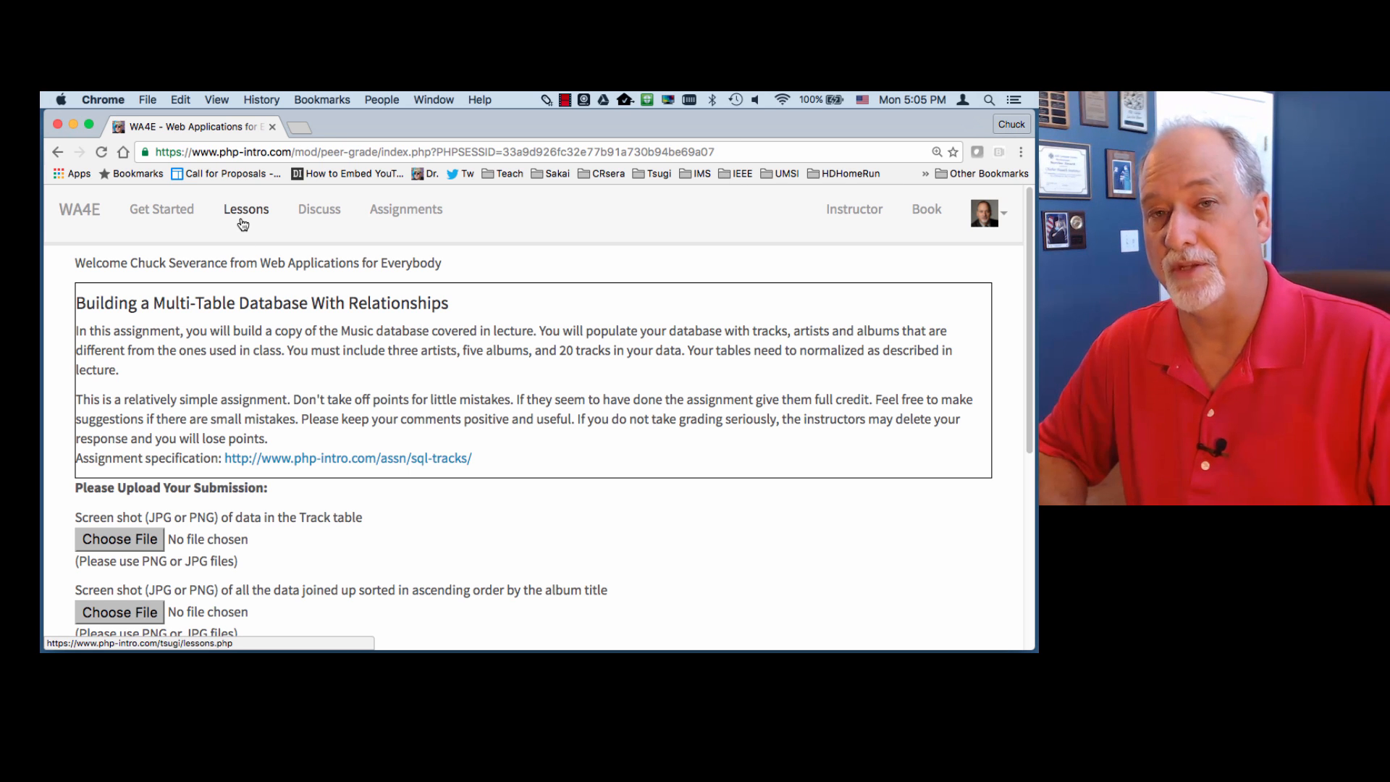